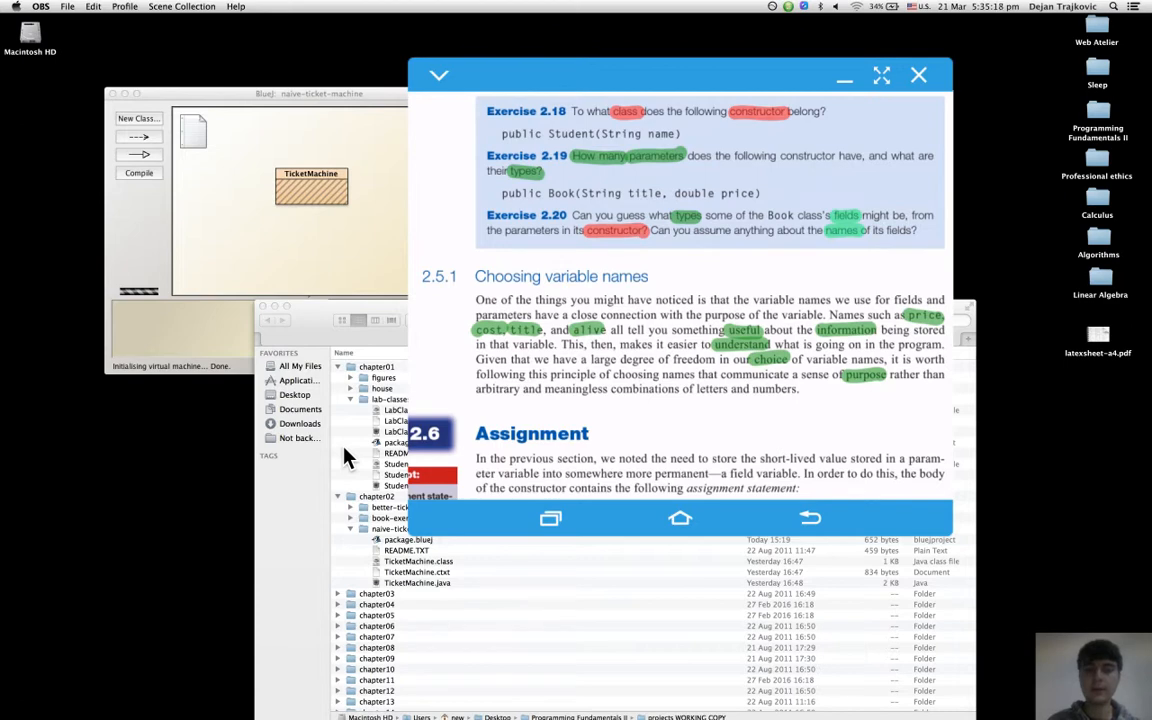
pyautogui.moveTo(265, 410)
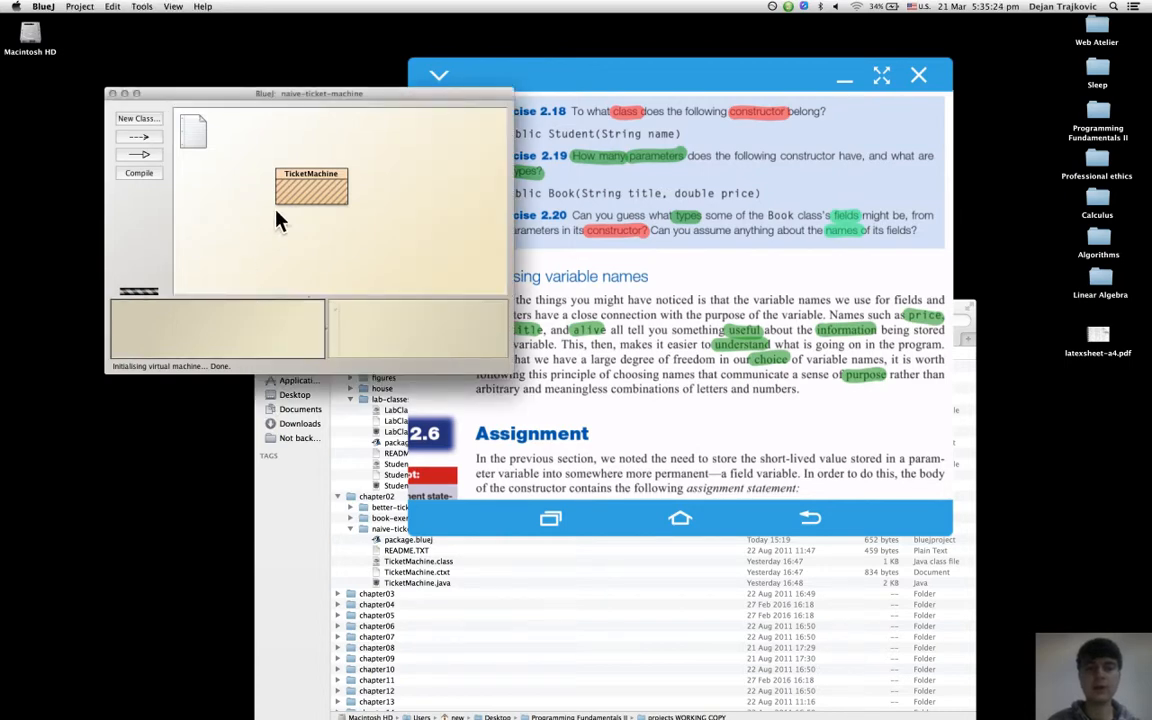
# Step: Compile TicketMachine and try creating a new TicketMachine with no cost, triggering an empty-parameter error
pyautogui.click(139, 173)
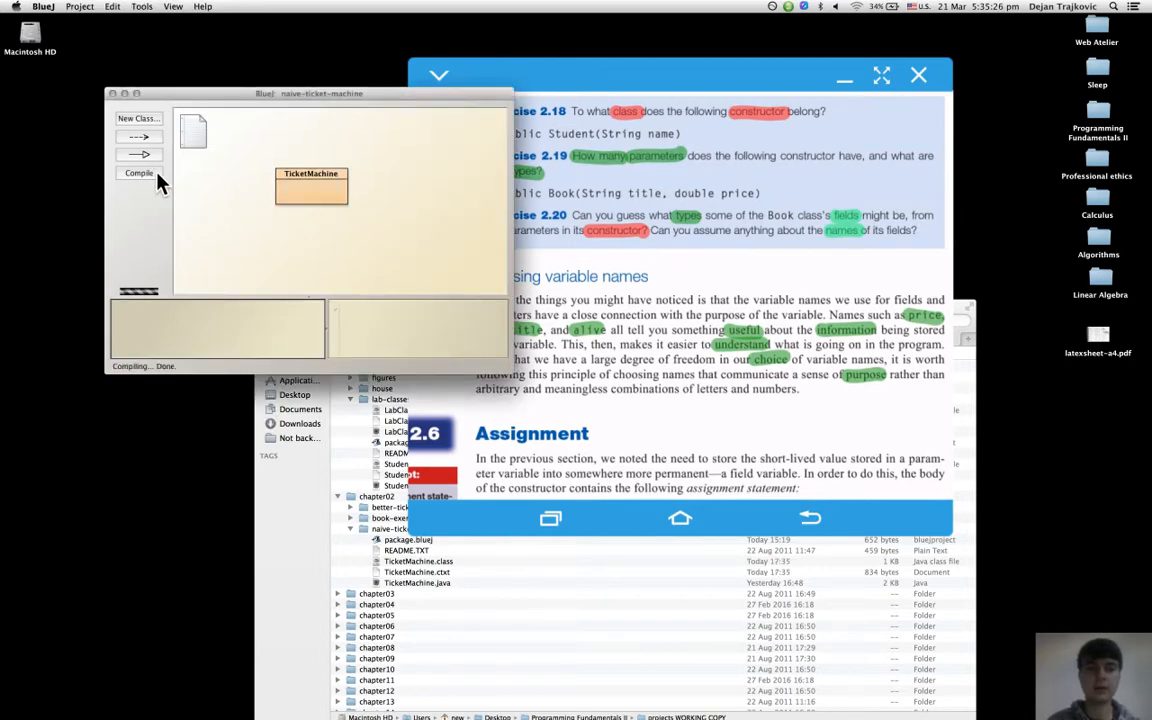
pyautogui.rightClick(311, 185)
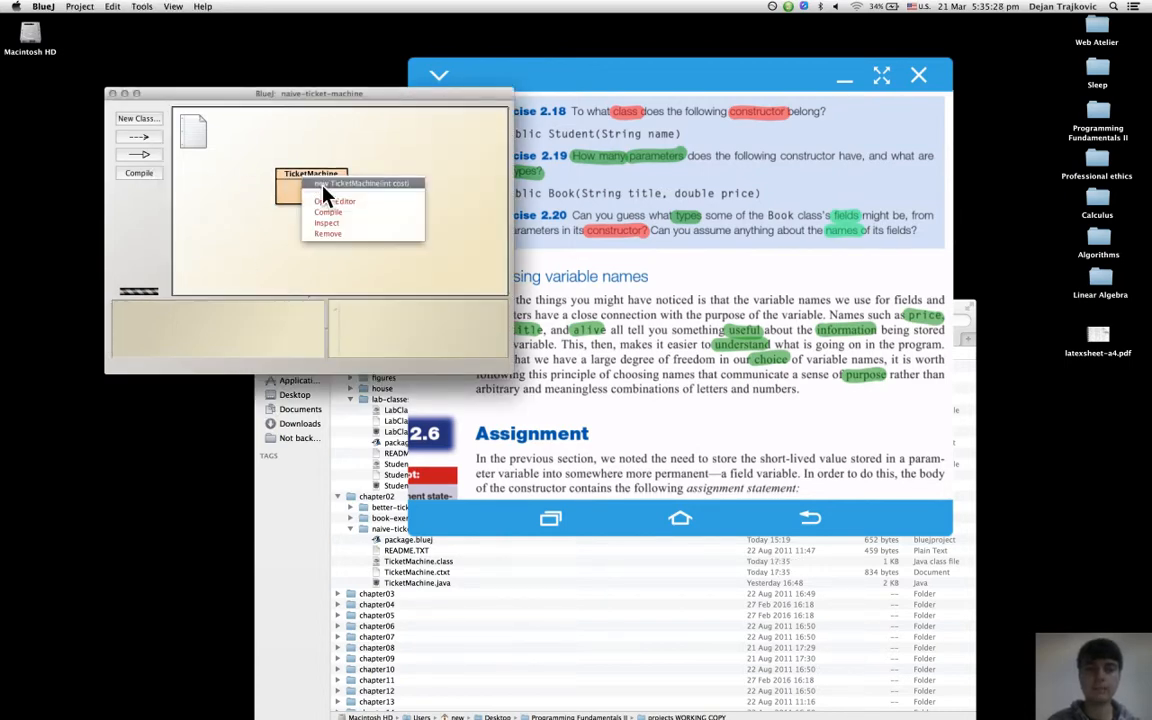
pyautogui.click(360, 183)
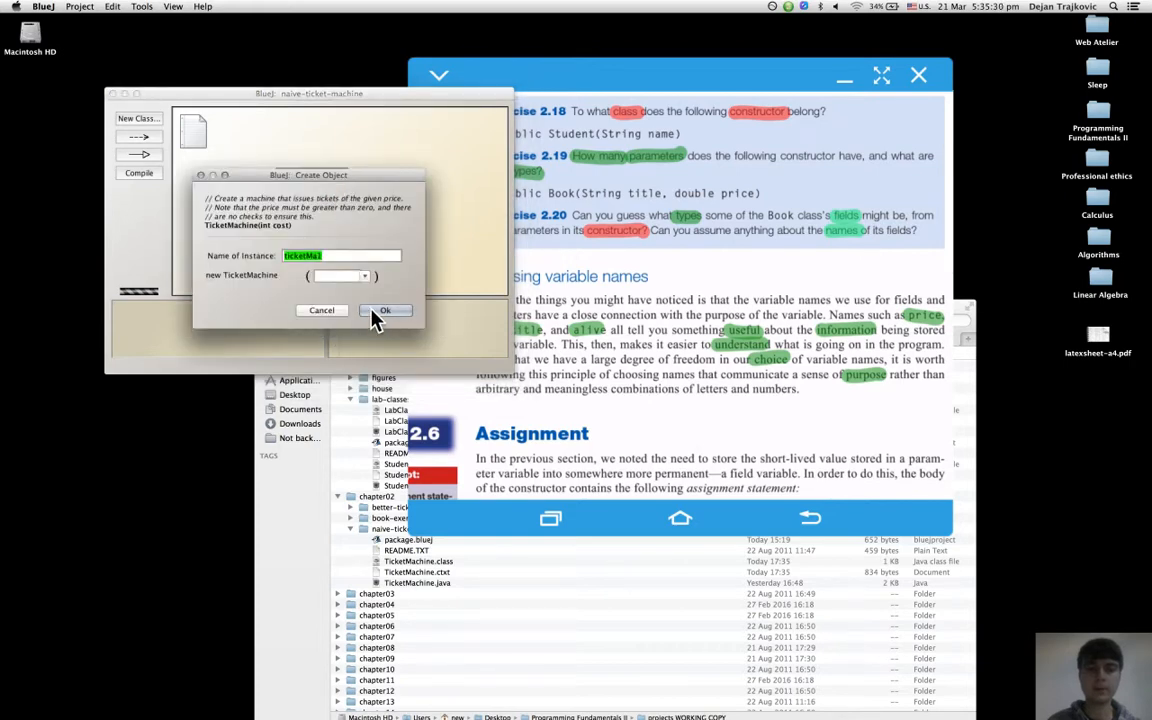
pyautogui.click(385, 310)
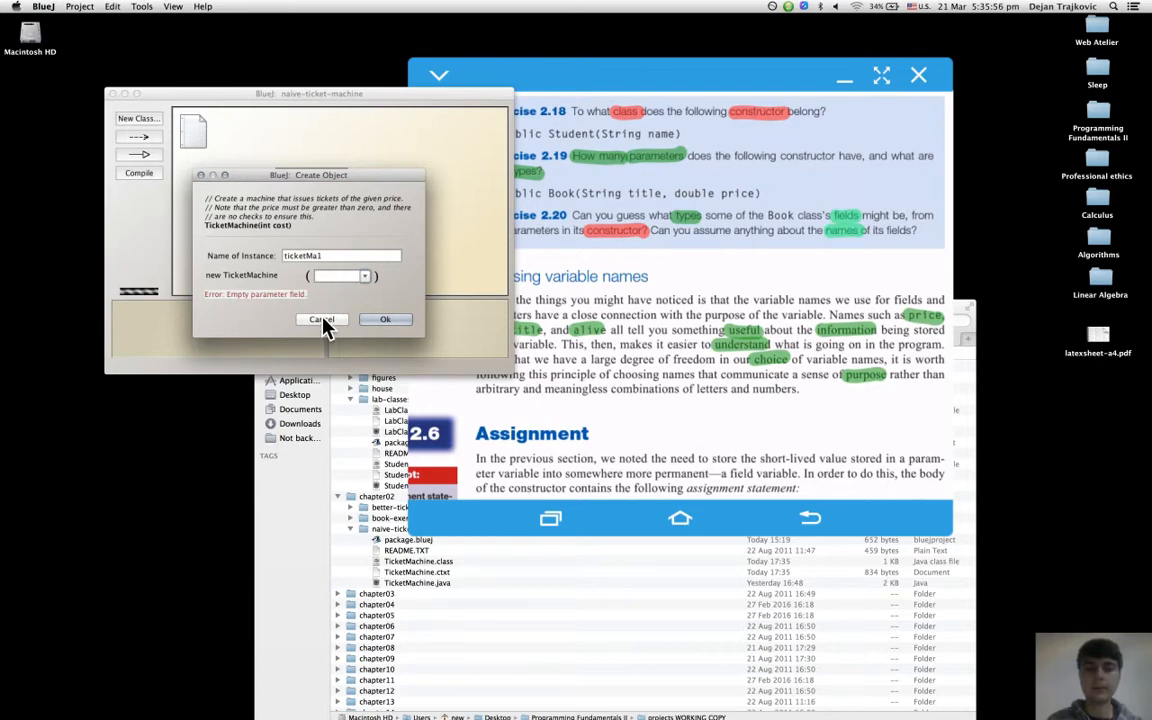
# Step: Cancel the Create Object dialog and open the TicketMachine source code to view its constructor
pyautogui.click(320, 319)
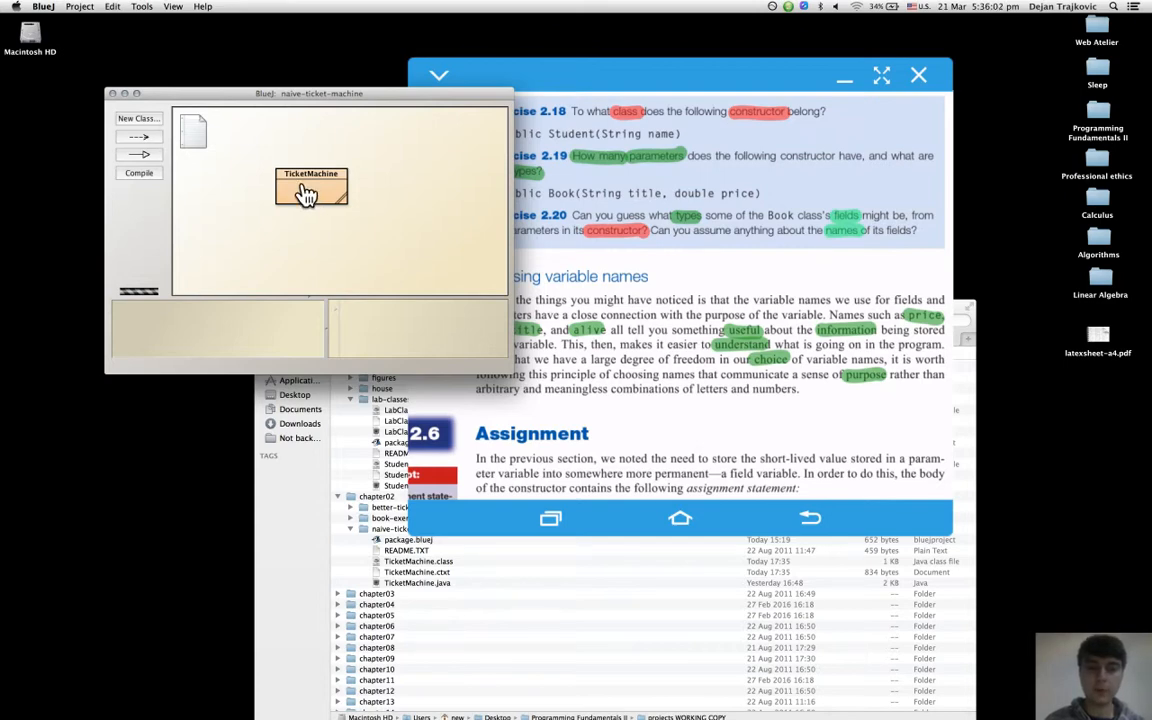
pyautogui.doubleClick(311, 185)
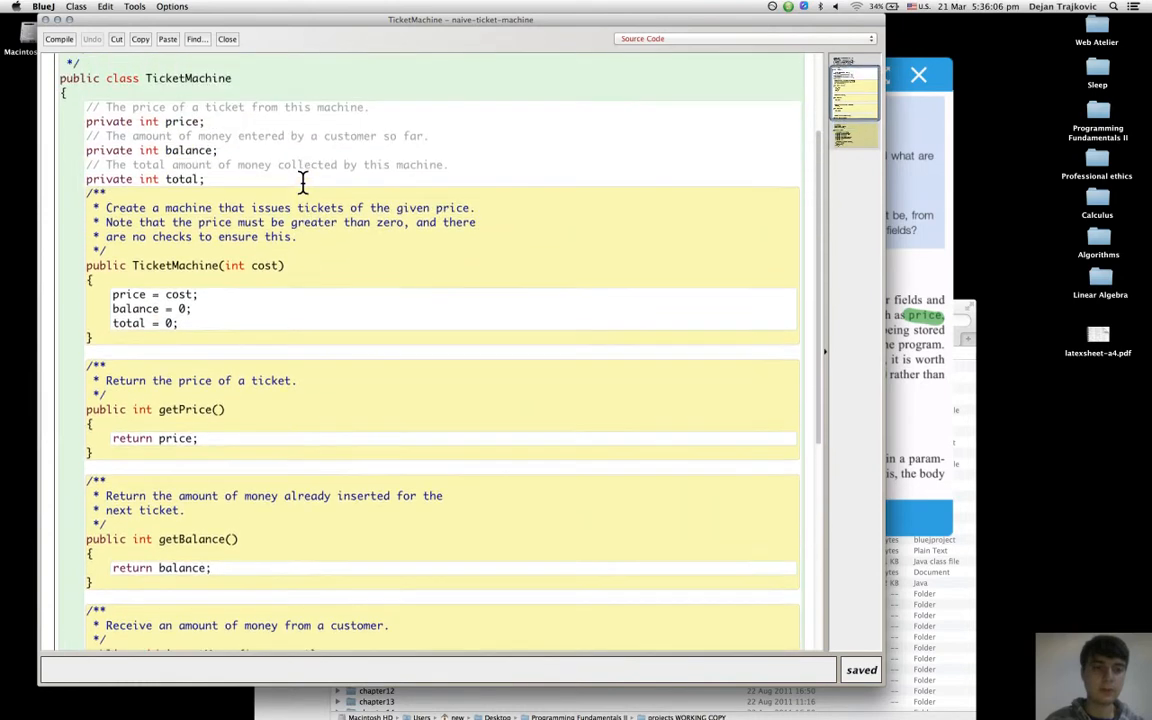
pyautogui.moveTo(278, 270)
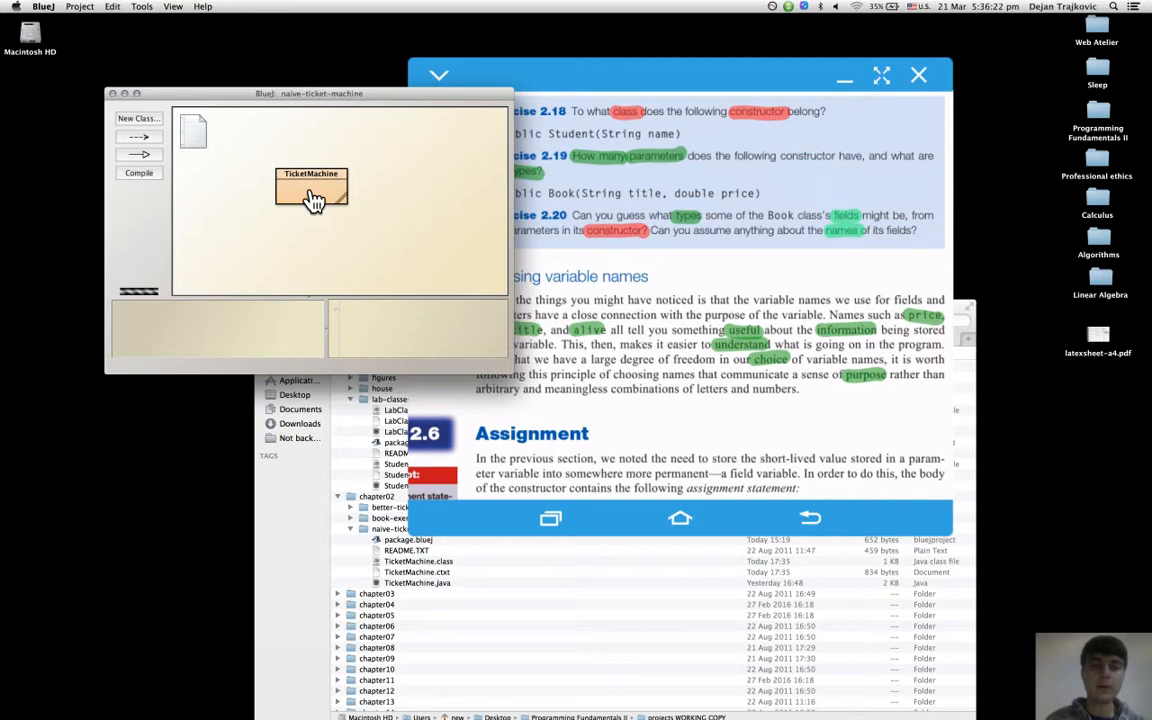
# Step: Start a new TicketMachine(int cost) instance named ticketMa1 with a cost of 500
pyautogui.rightClick(312, 190)
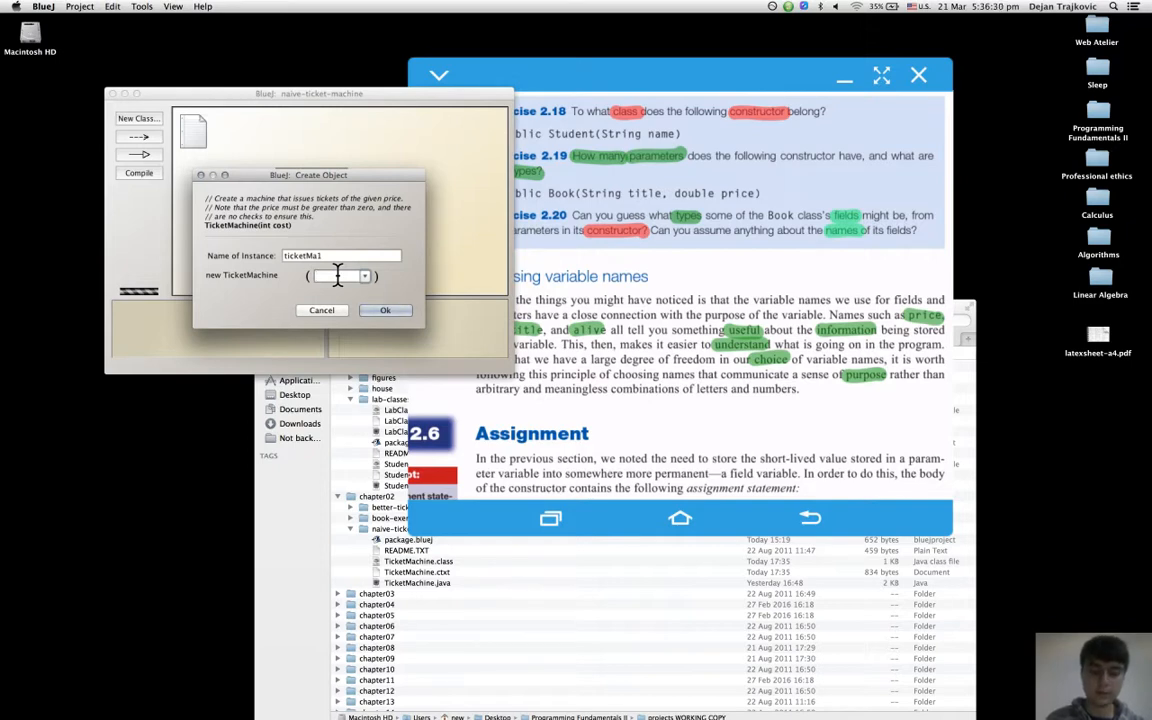
pyautogui.write('500')
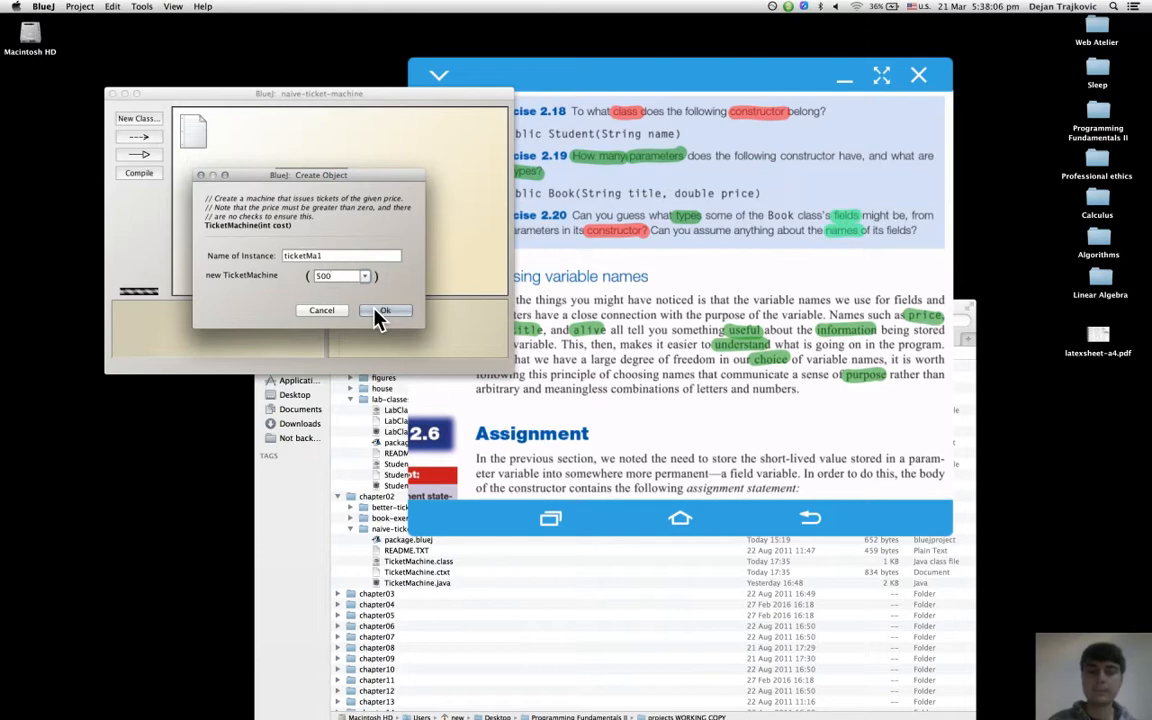
# Step: Create ticketMa1 and show its methods: getBalance, getPrice, insertMoney and printTicket
pyautogui.click(385, 310)
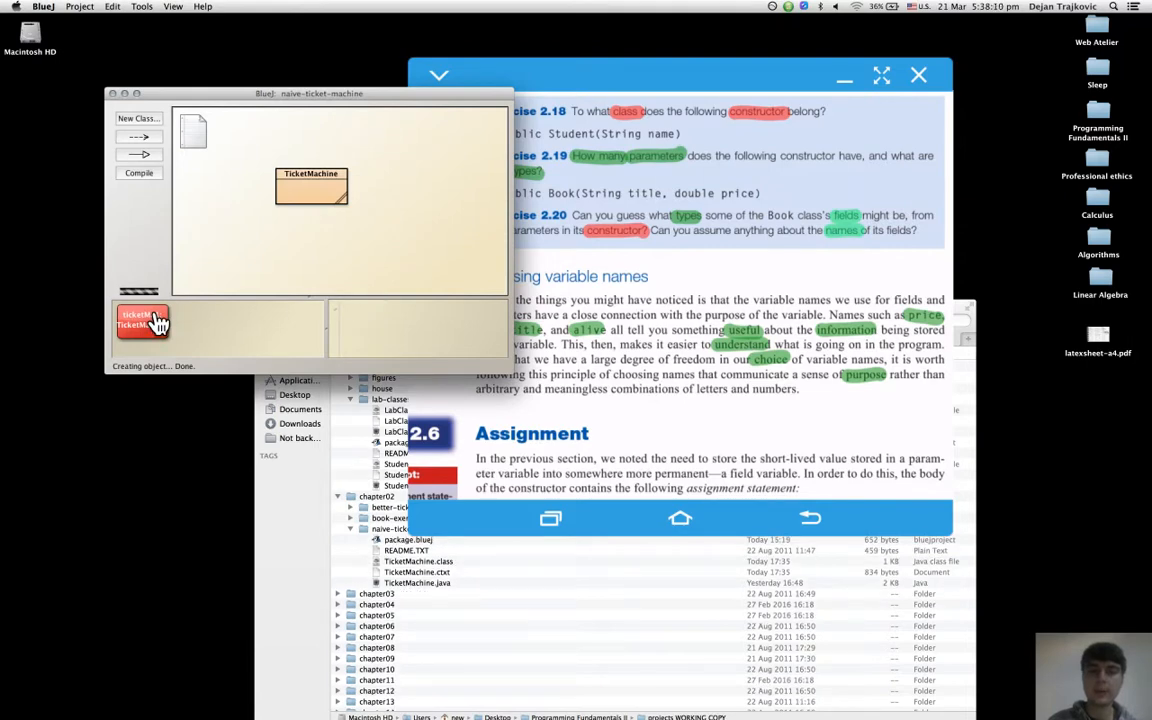
pyautogui.rightClick(140, 320)
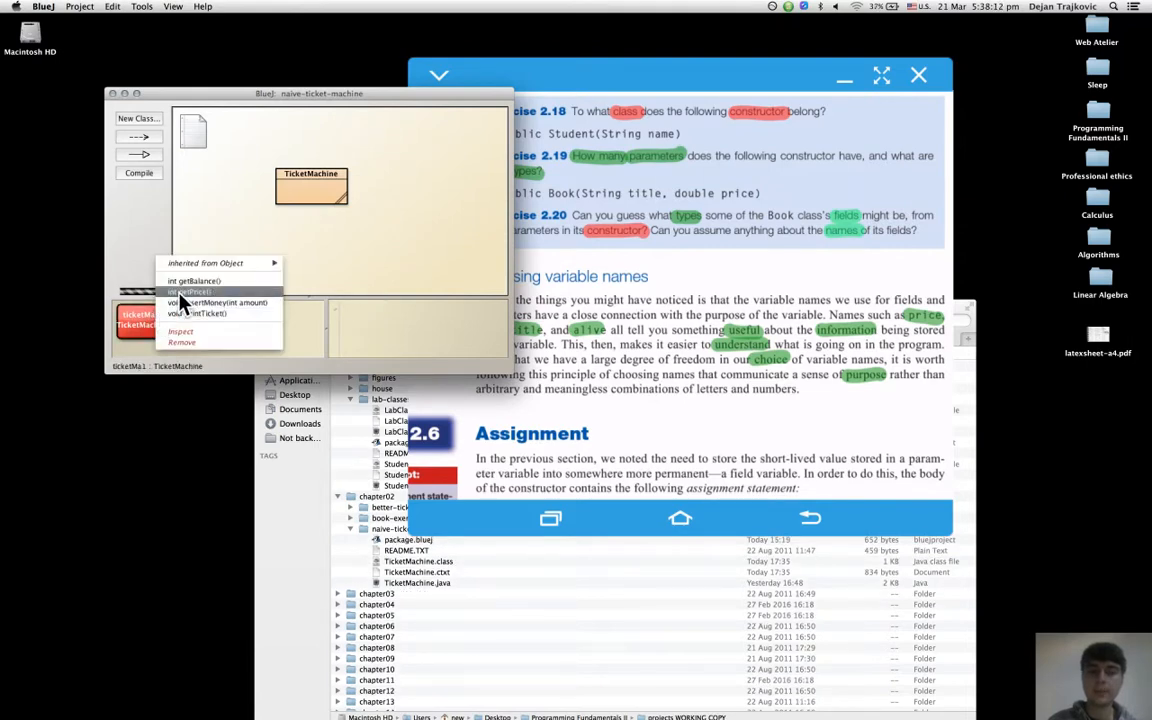
pyautogui.moveTo(200, 313)
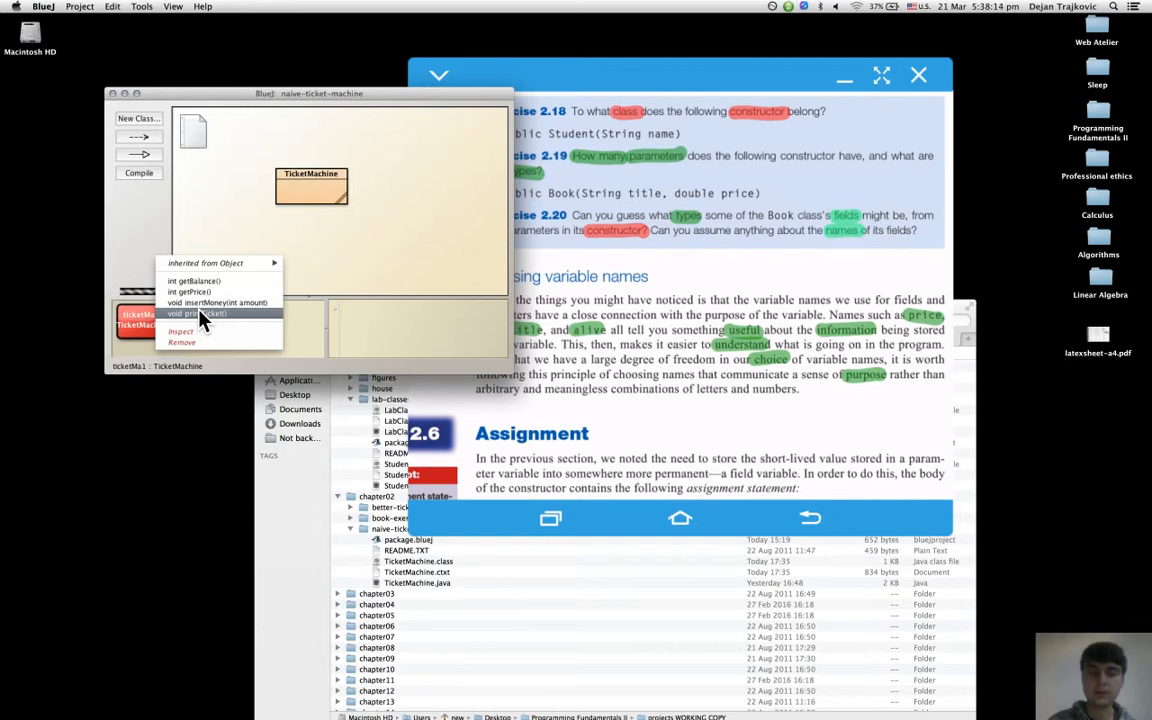
pyautogui.click(180, 331)
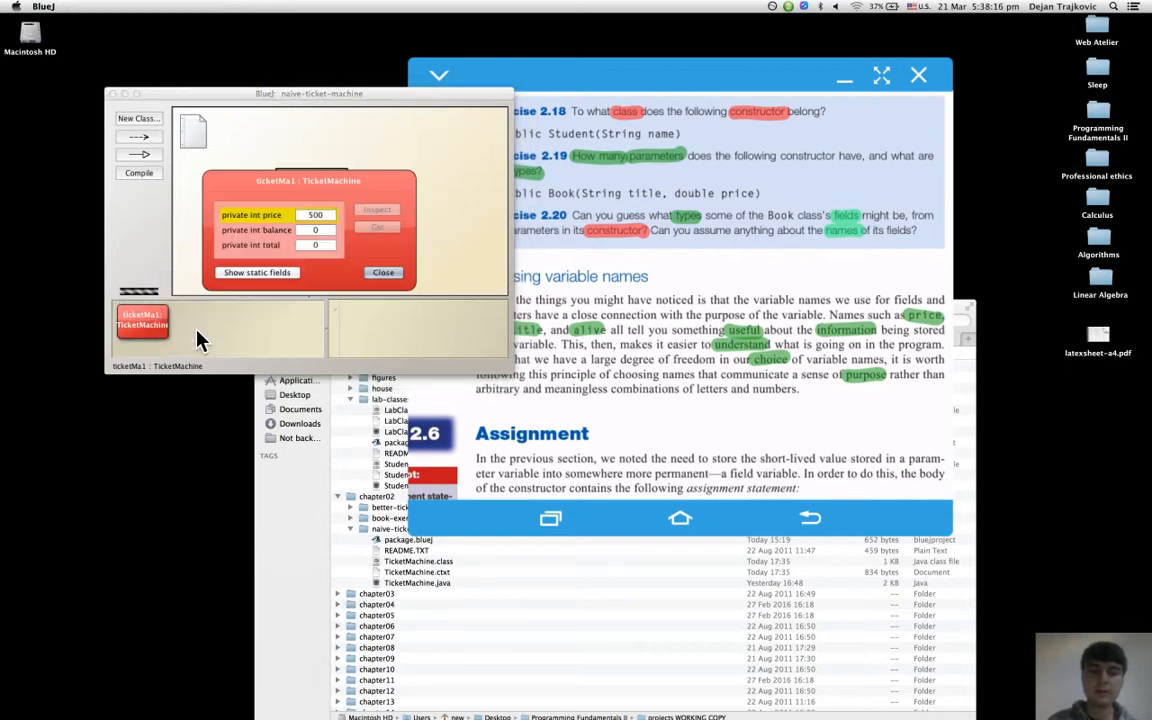
pyautogui.moveTo(345, 210)
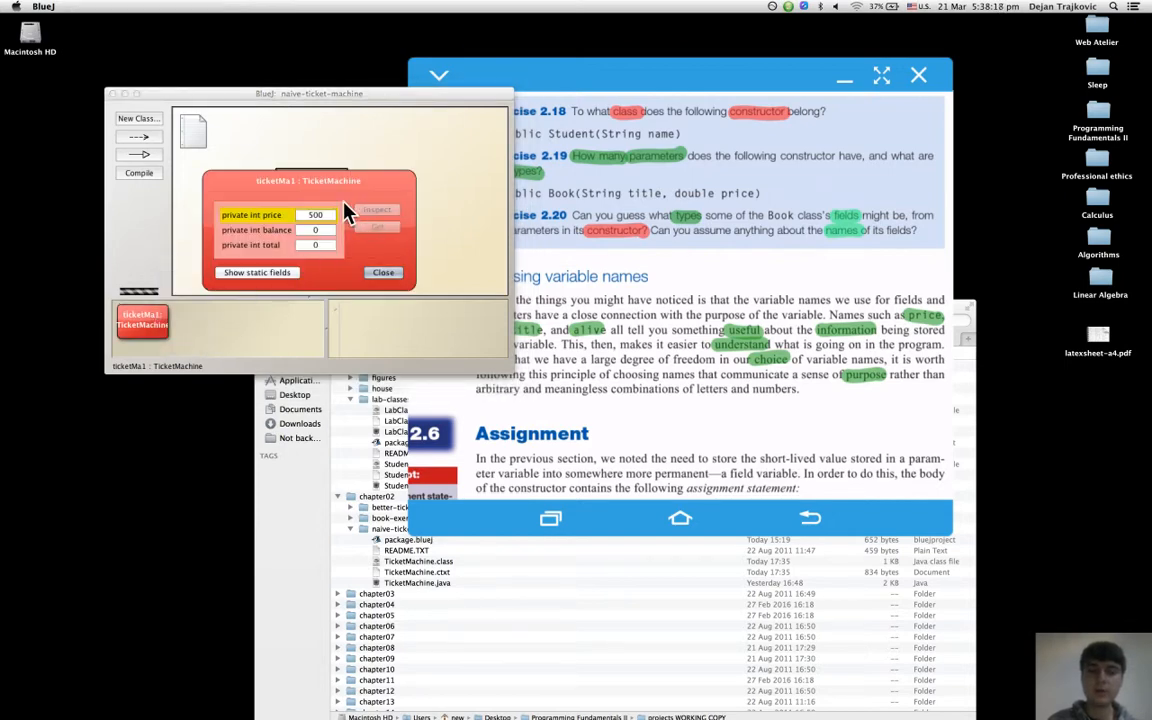
pyautogui.moveTo(418, 285)
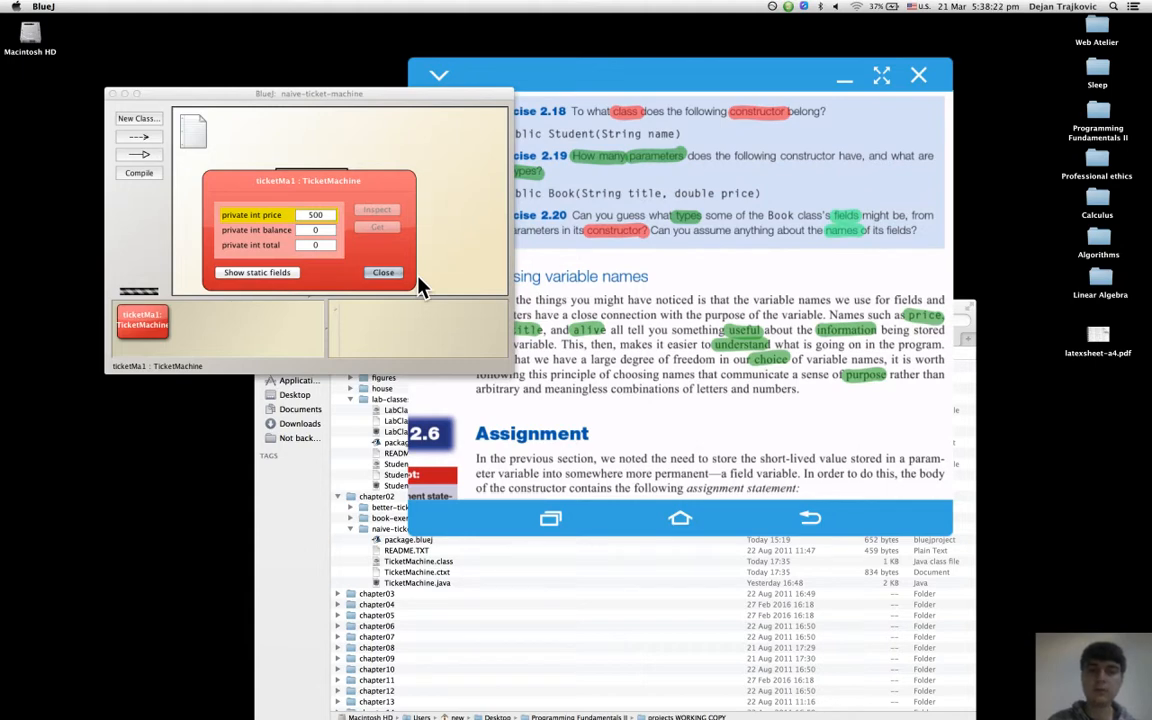
pyautogui.moveTo(267, 225)
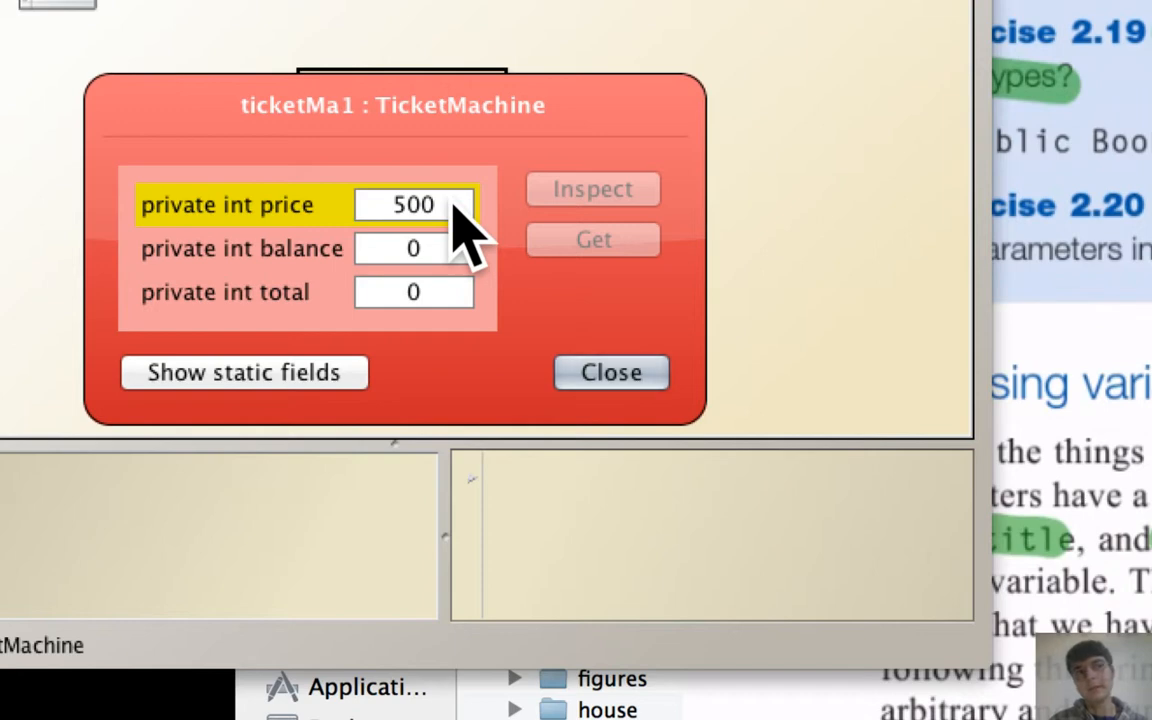
pyautogui.moveTo(610, 372)
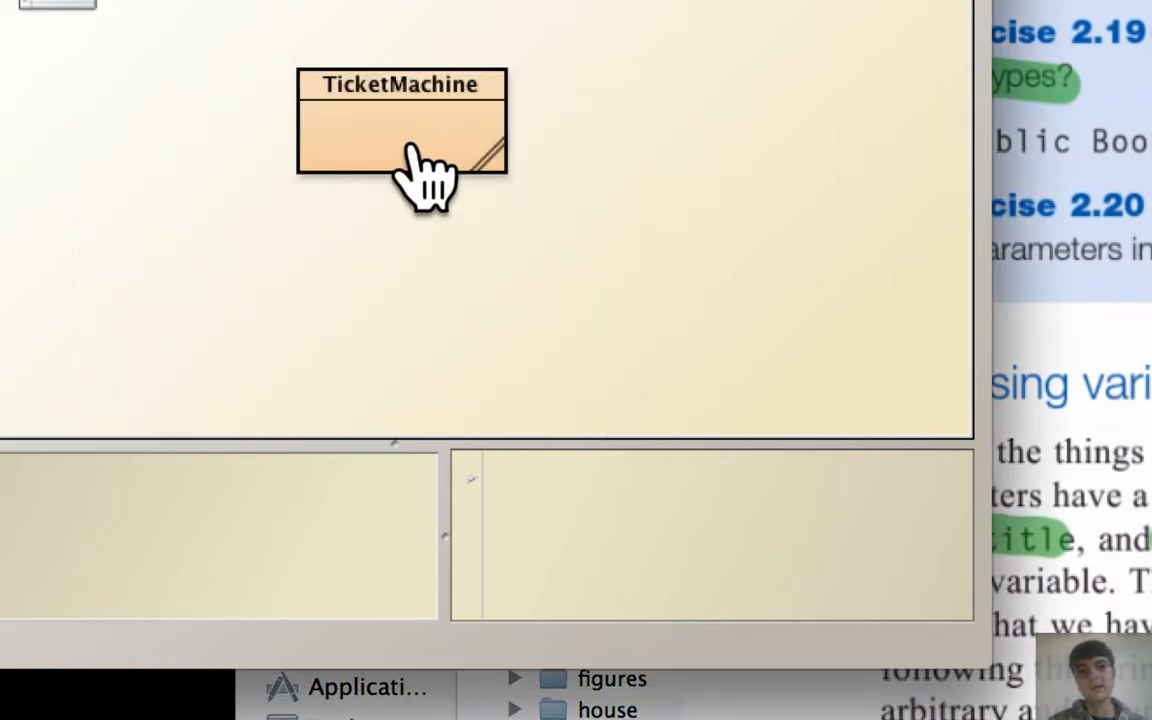
# Step: Open the TicketMachine source and scroll to its three fields and cost-based constructor
pyautogui.doubleClick(400, 120)
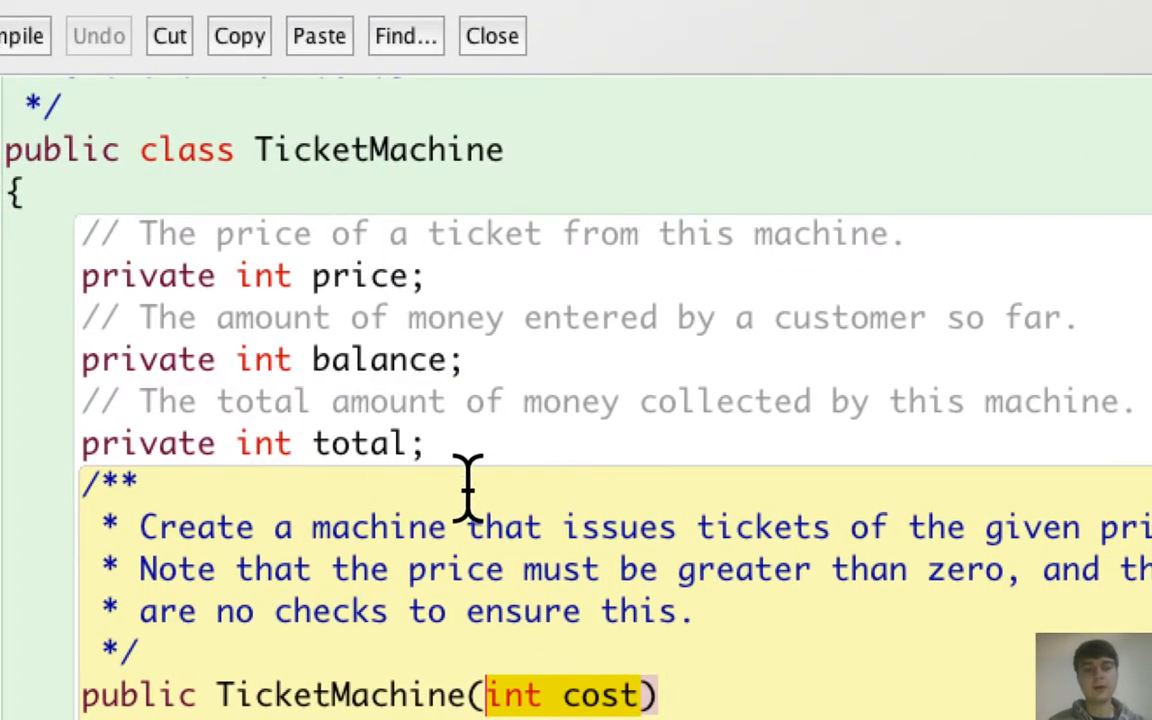
pyautogui.moveTo(413, 317)
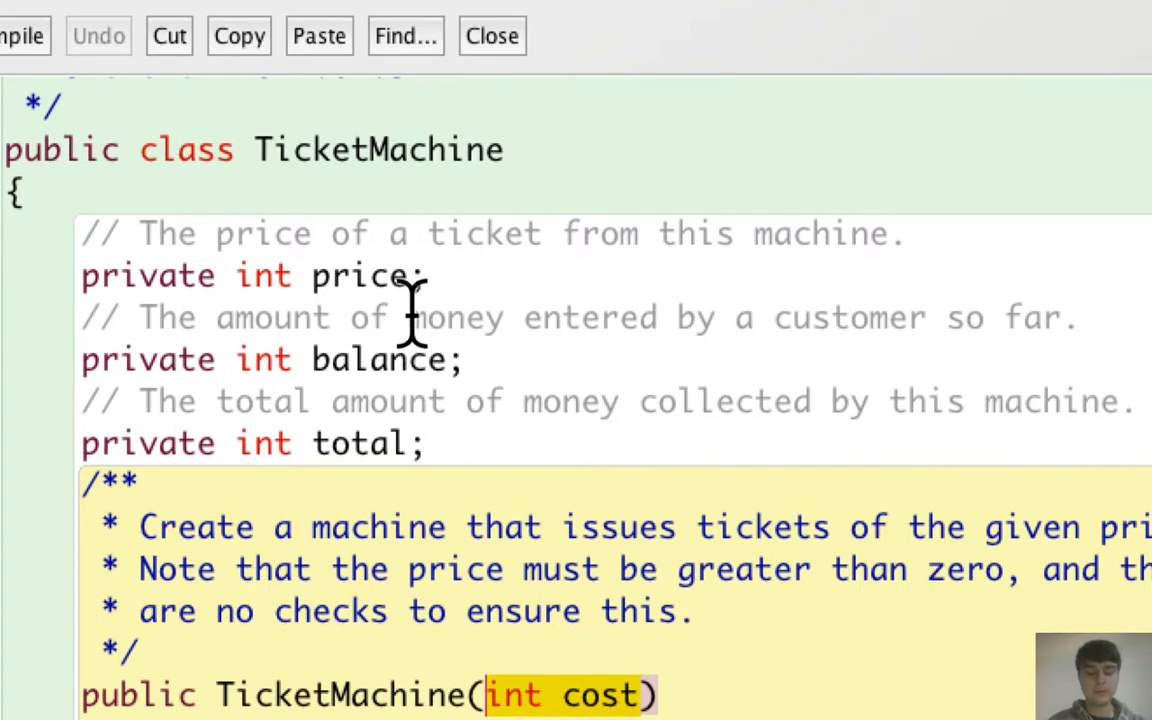
pyautogui.scroll(-3)
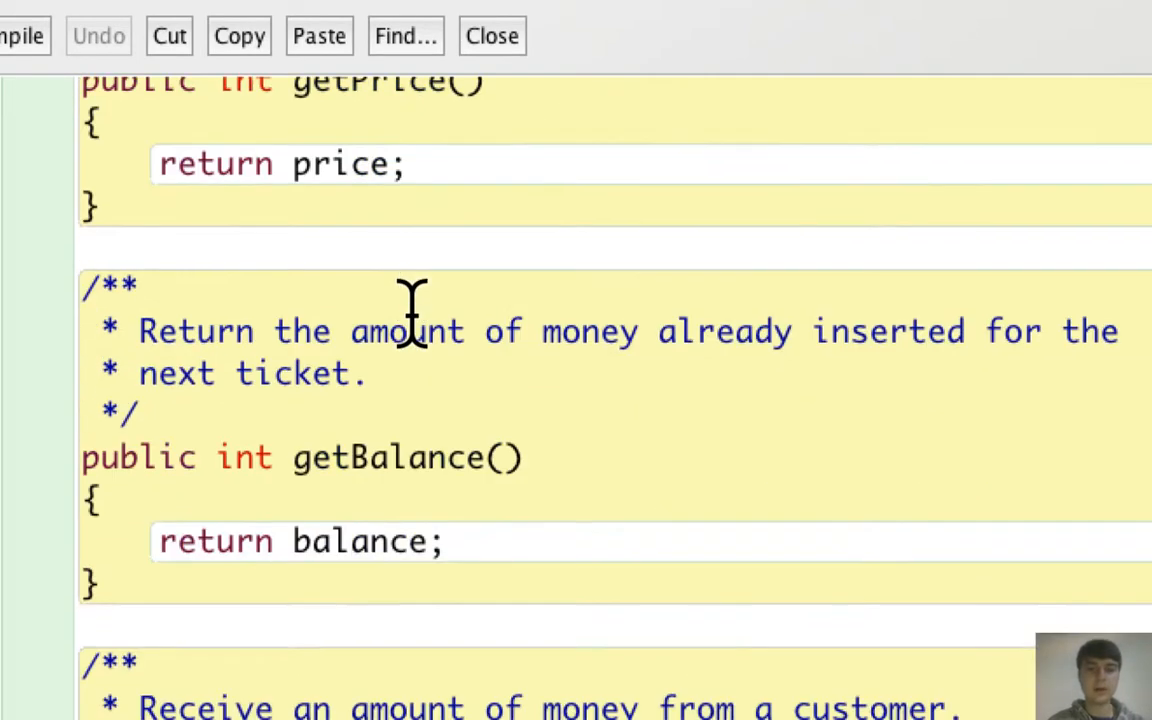
pyautogui.scroll(-3)
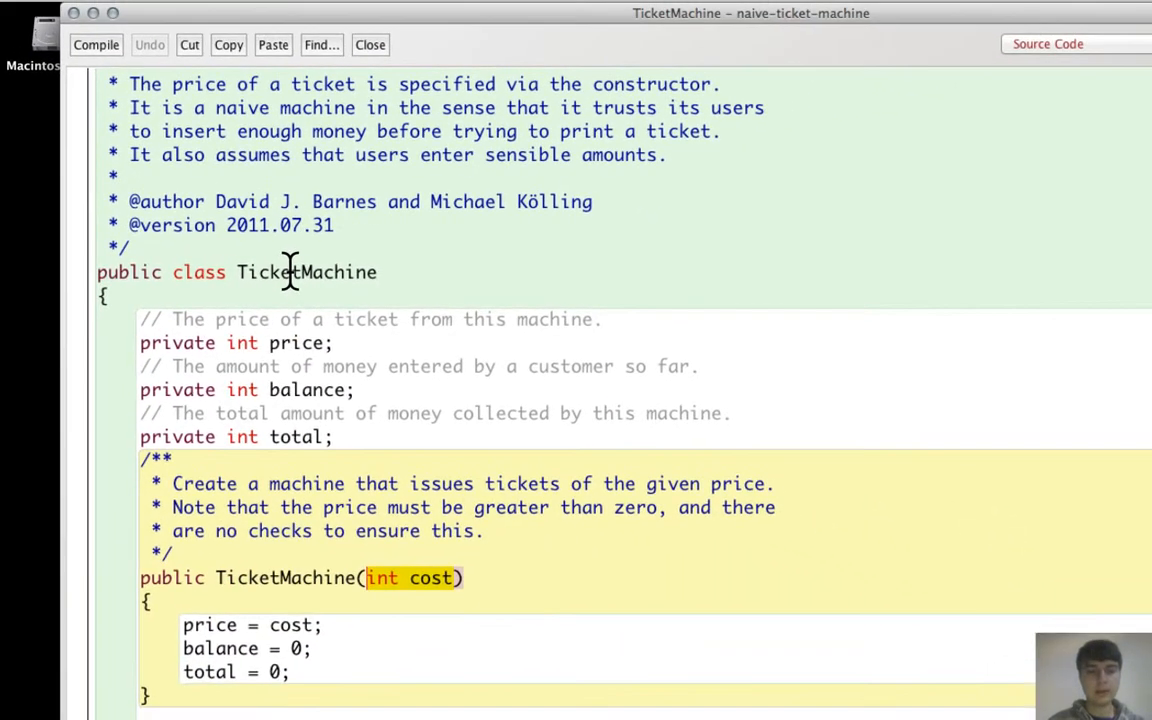
pyautogui.moveTo(1055, 272)
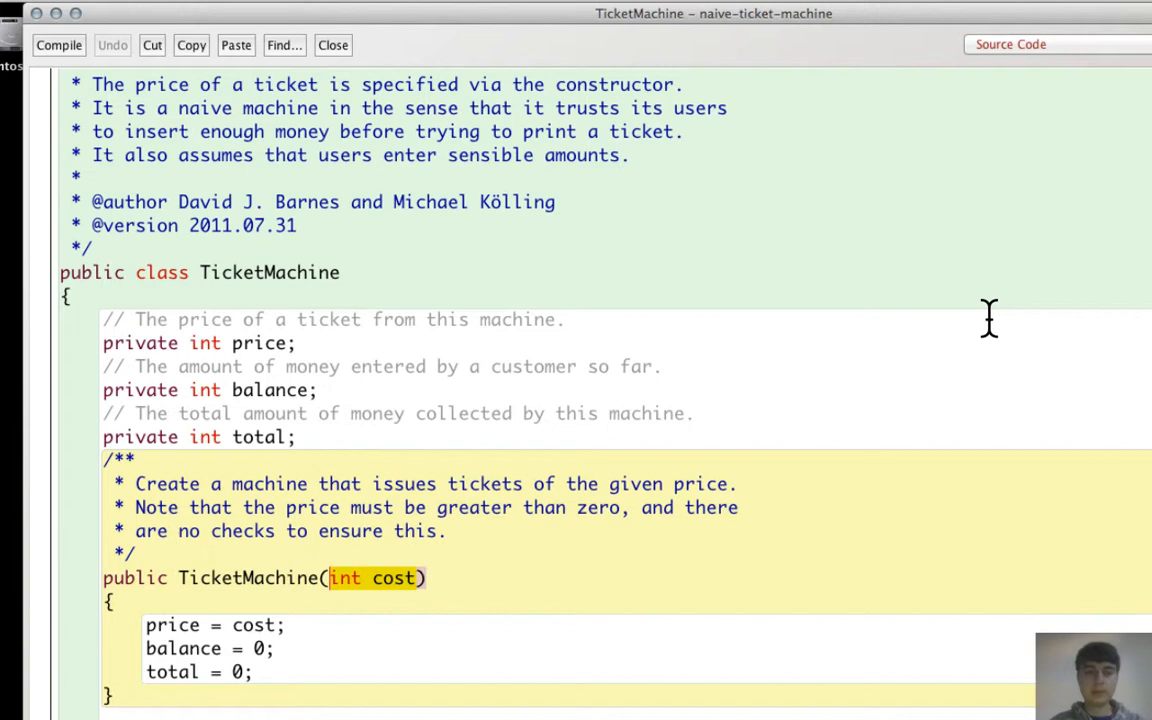
pyautogui.moveTo(910, 188)
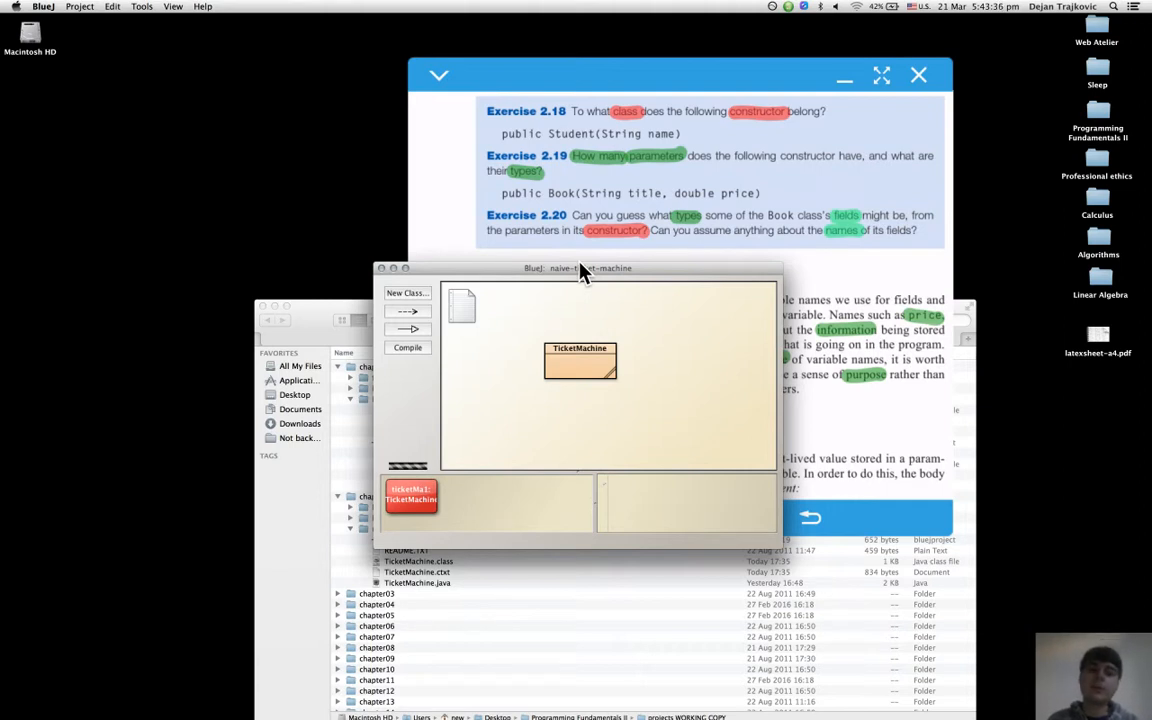
pyautogui.moveTo(570, 312)
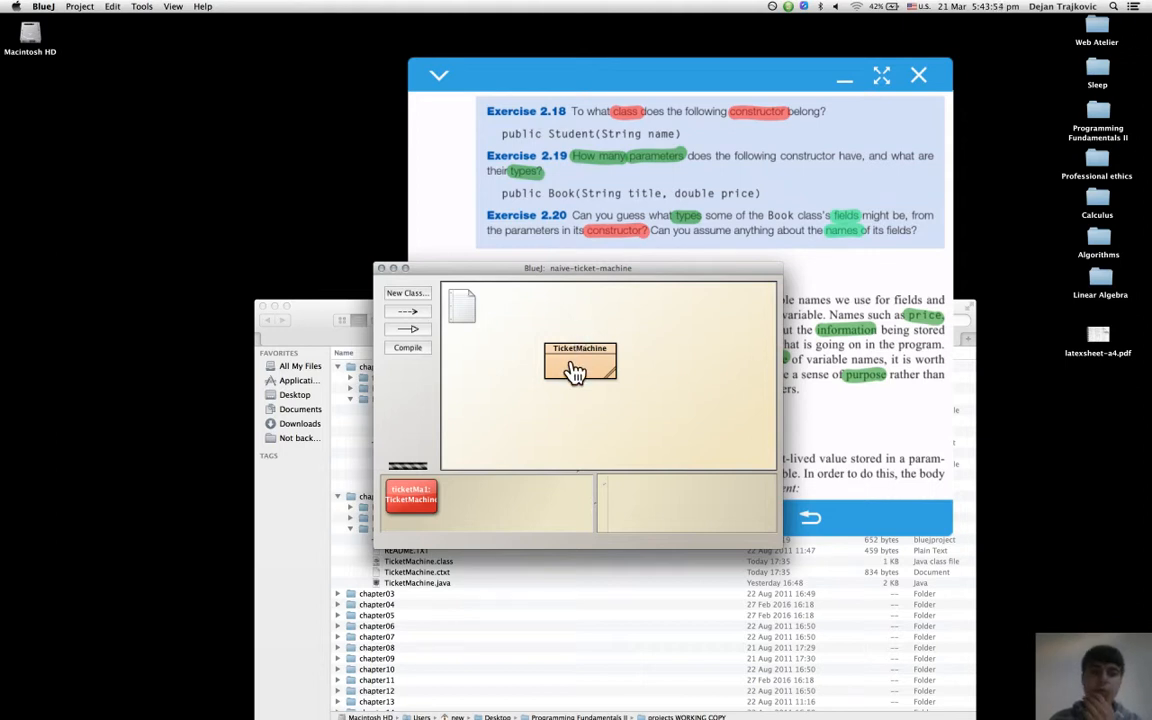
# Step: Reopen the TicketMachine source editor to show its fields, constructor and getter methods
pyautogui.doubleClick(579, 365)
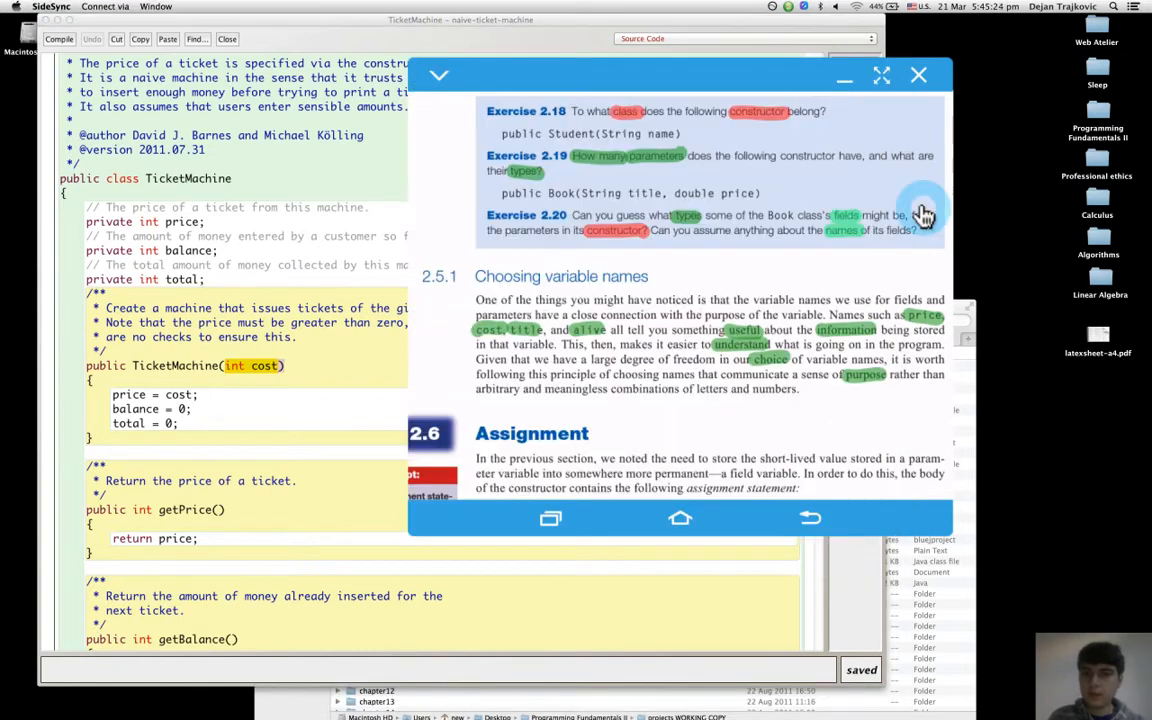
pyautogui.moveTo(718, 162)
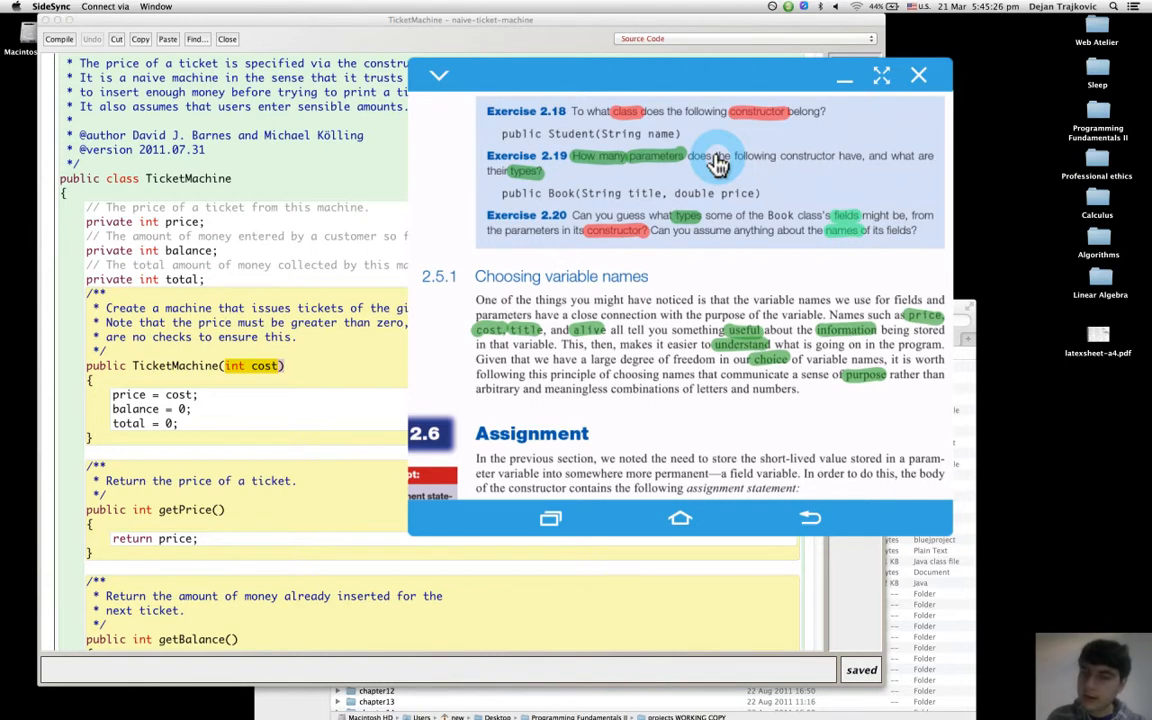